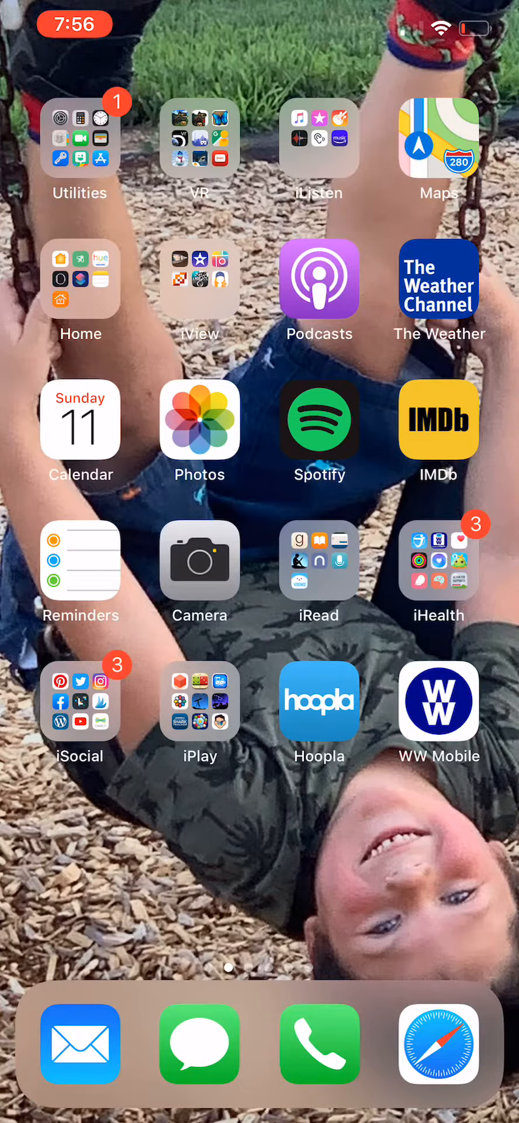
# Open the VR folder holding Expeditions, Quiver and 3DBear.
pyautogui.click(199, 137)
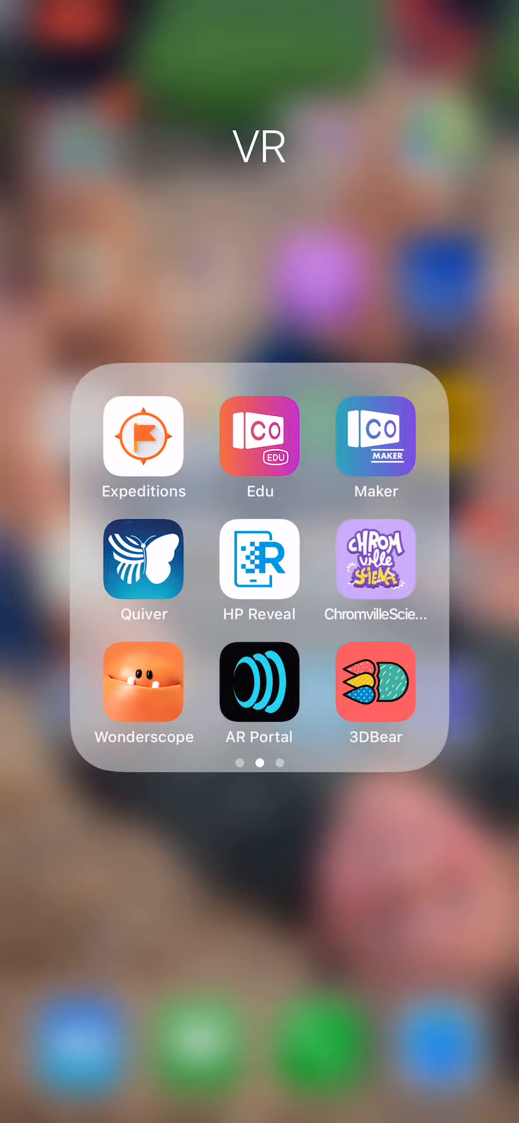
# Launch 3DBear to place the gray number 8 beside the Play-Doh cans.
pyautogui.click(260, 683)
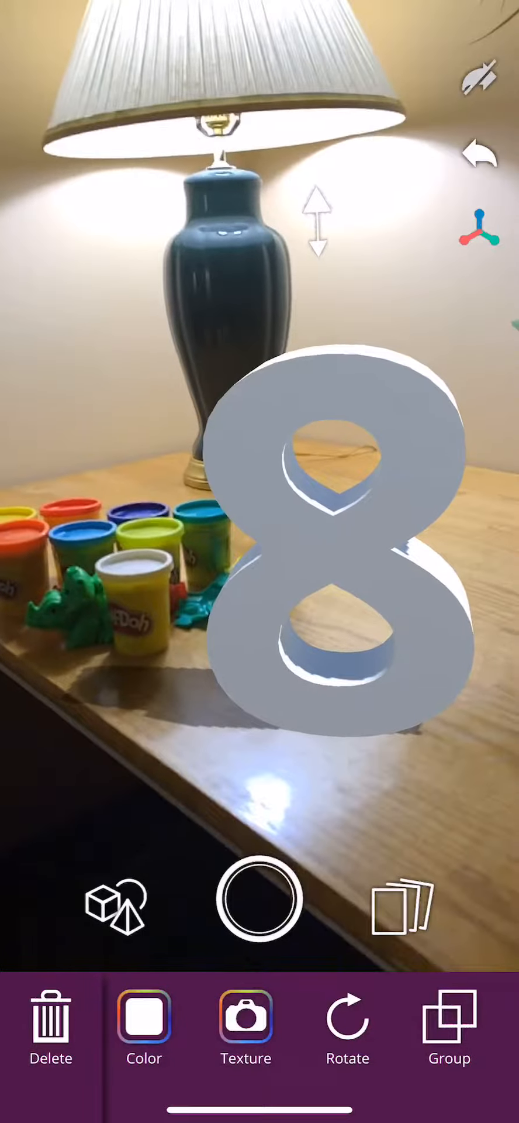
# Recolor the number 8 through green, black, purple and one more swatch.
pyautogui.click(143, 1025)
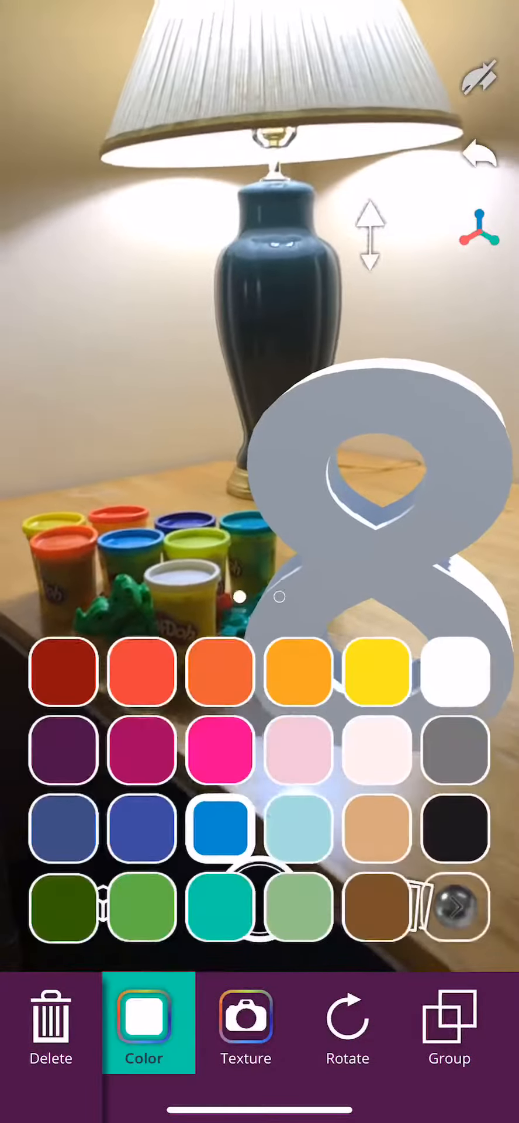
pyautogui.click(143, 905)
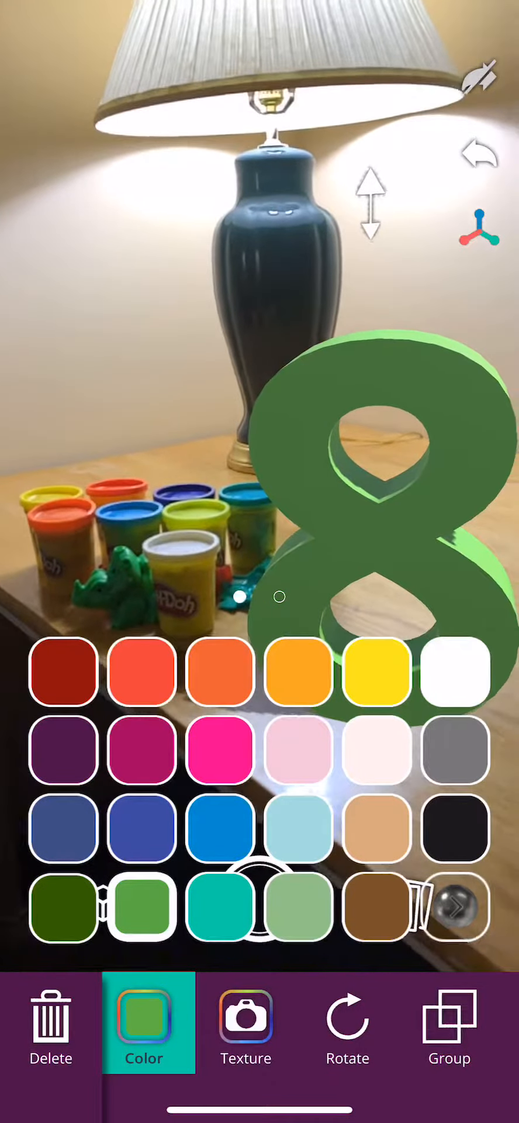
pyautogui.click(456, 828)
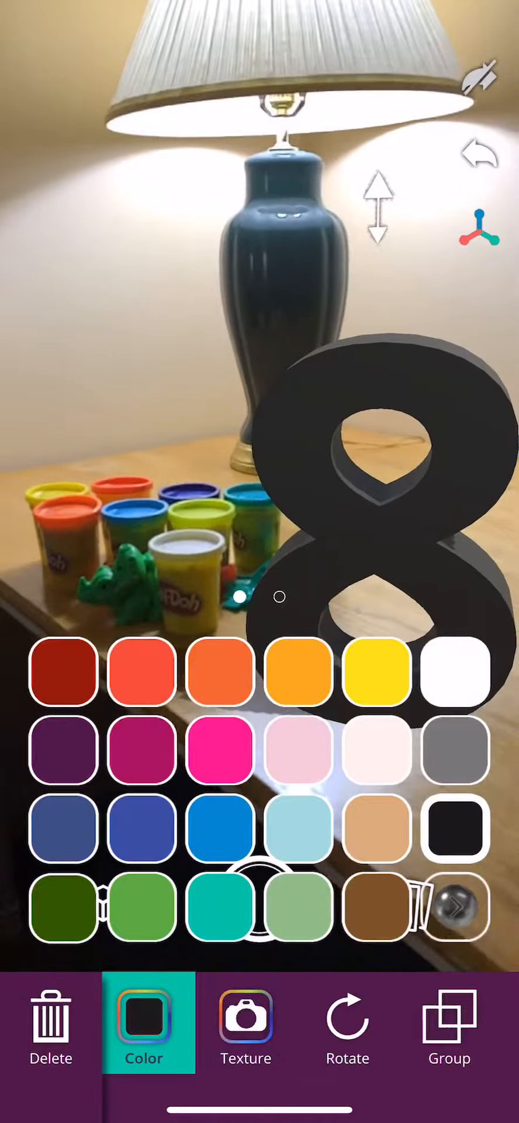
pyautogui.click(63, 750)
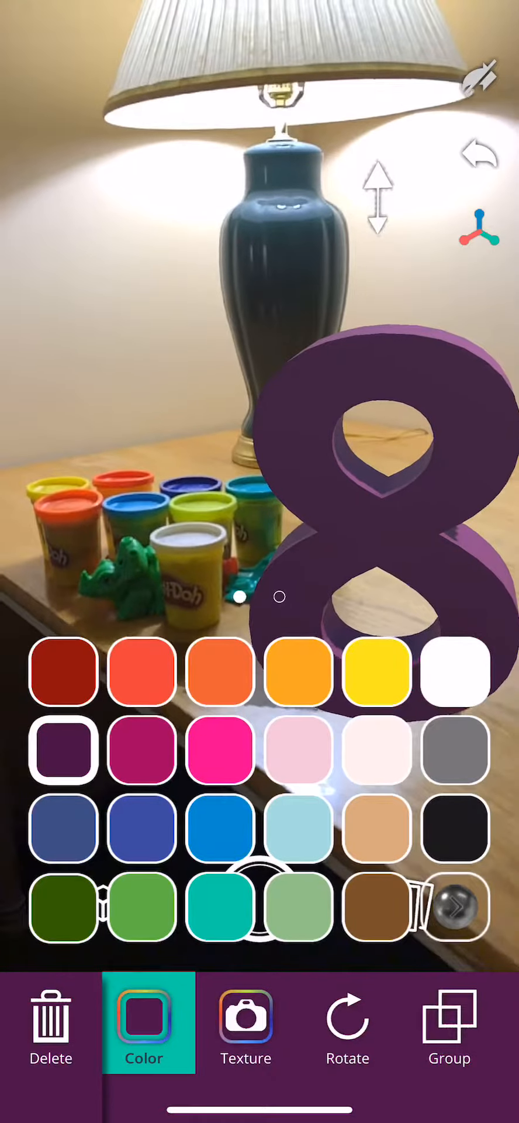
pyautogui.click(63, 672)
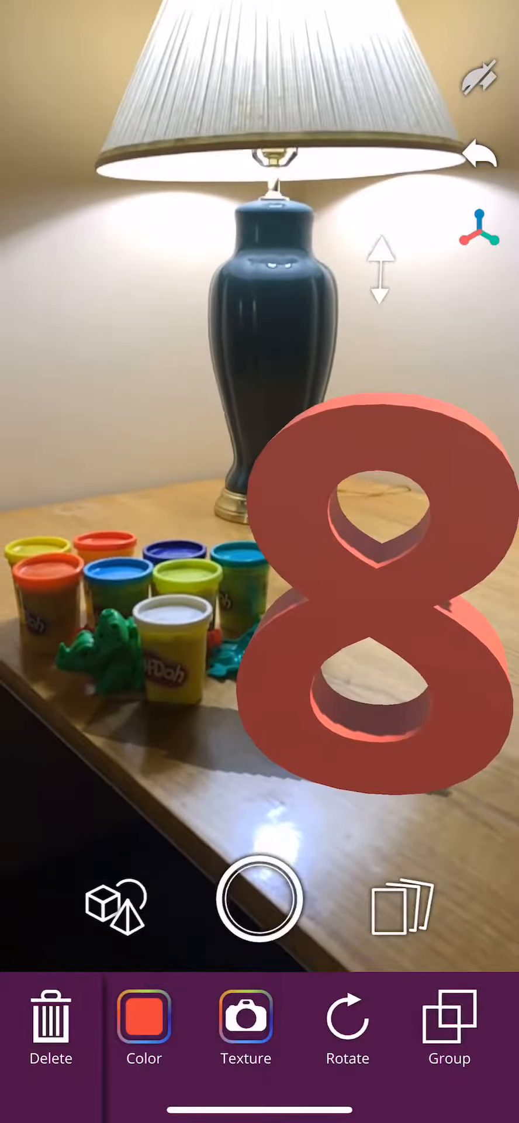
# Capture a photo of the red number 8 AR scene.
pyautogui.click(259, 899)
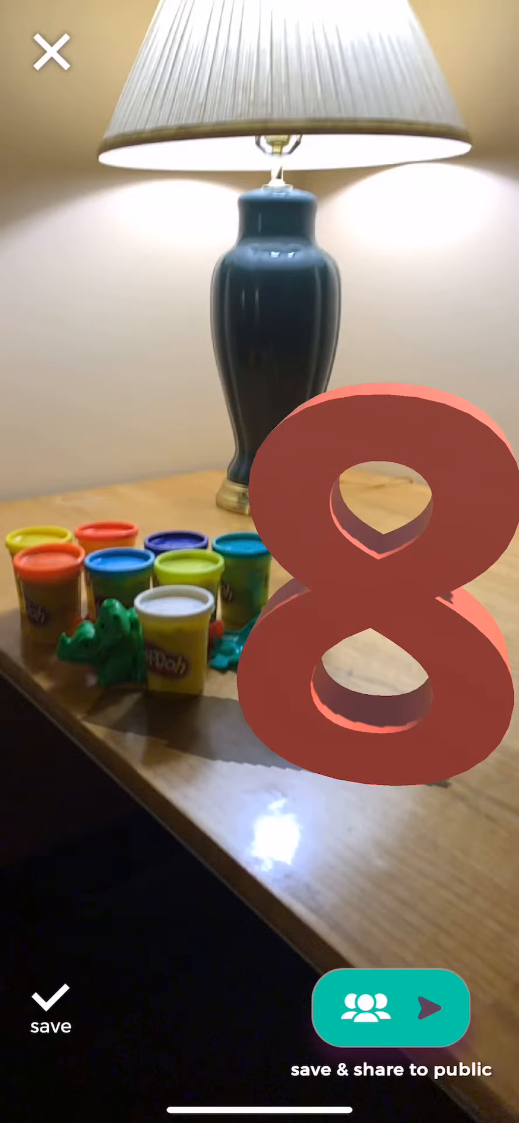